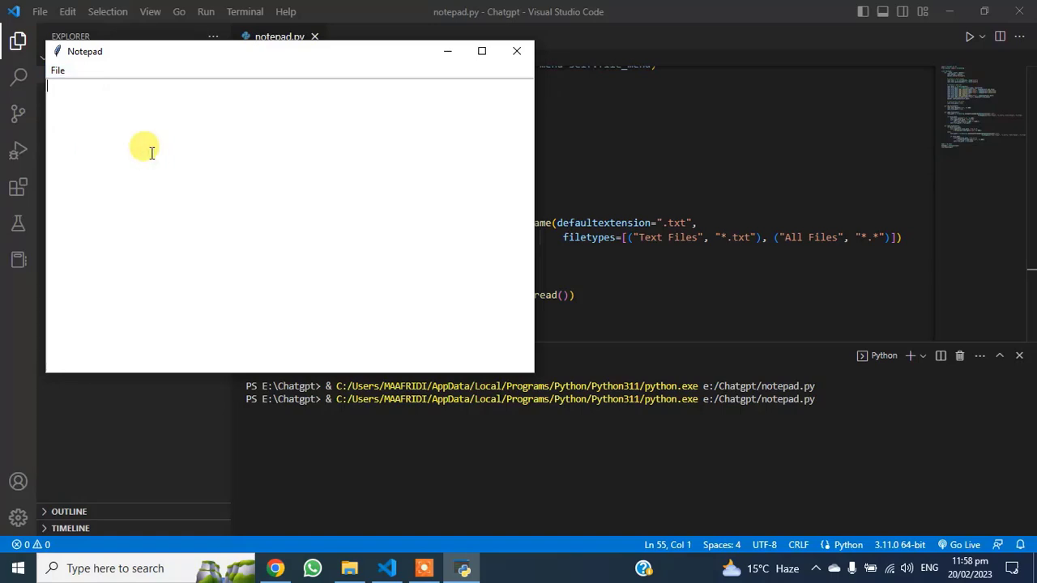
Type the test text 'ldkfj;ldkfja;dlf' into the running Notepad window
text(ldkfj;ldkfja;dlf)
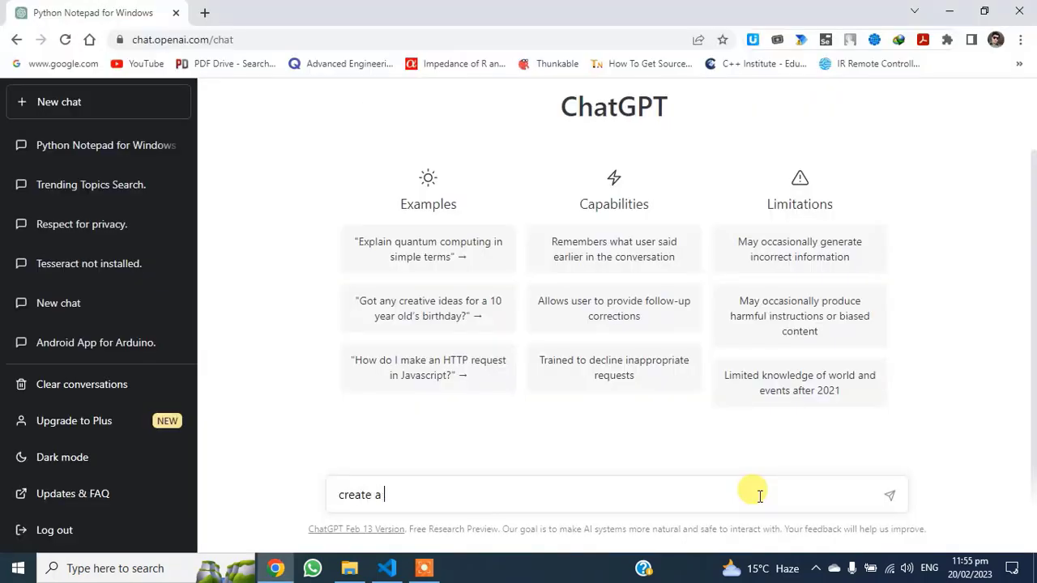
Ask ChatGPT 'create a notepad in pythone' and collect the generated Tkinter code
text(notepad in pythone)
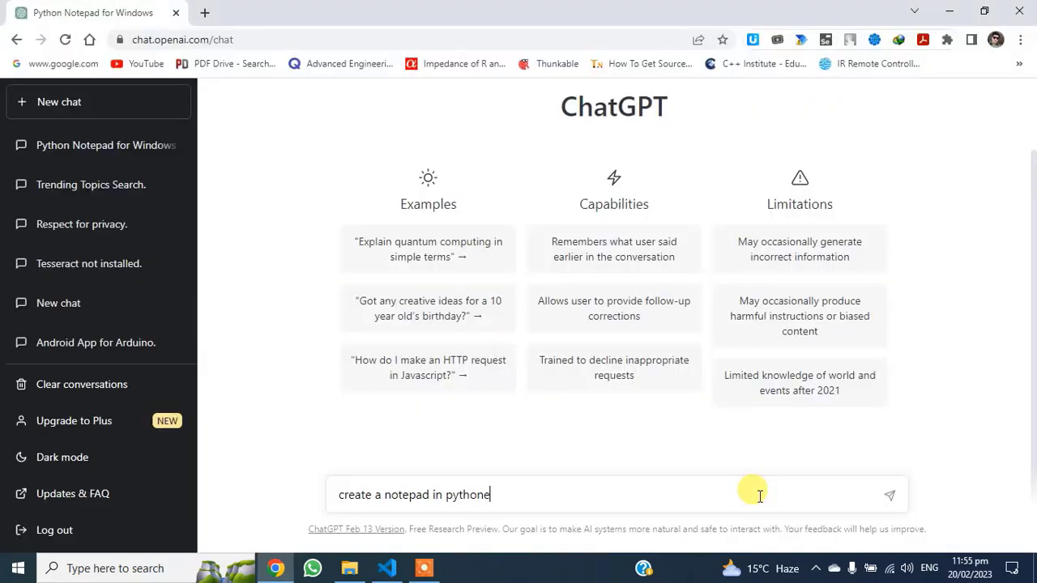
click(888, 494)
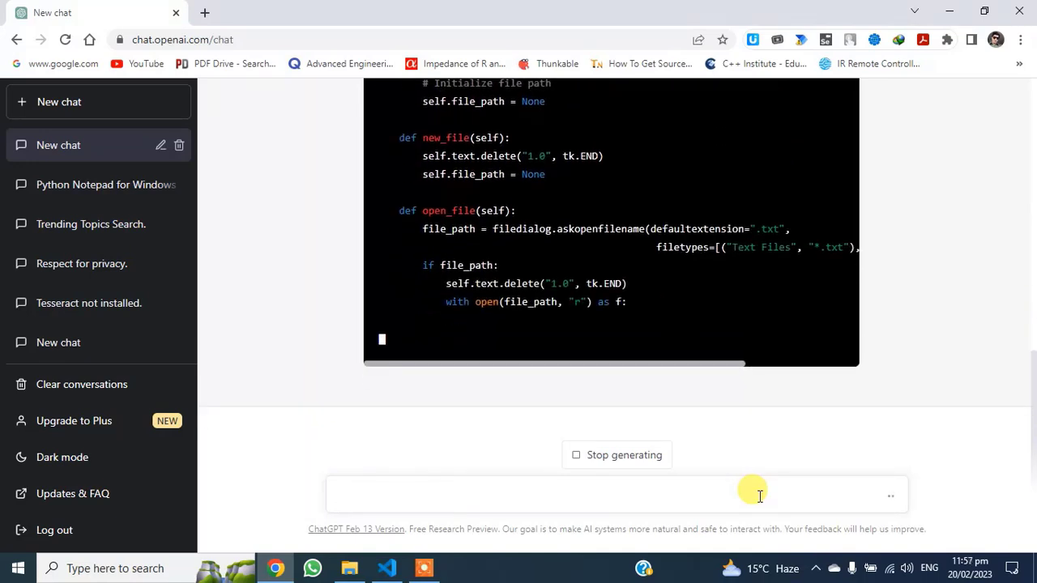
click(615, 495)
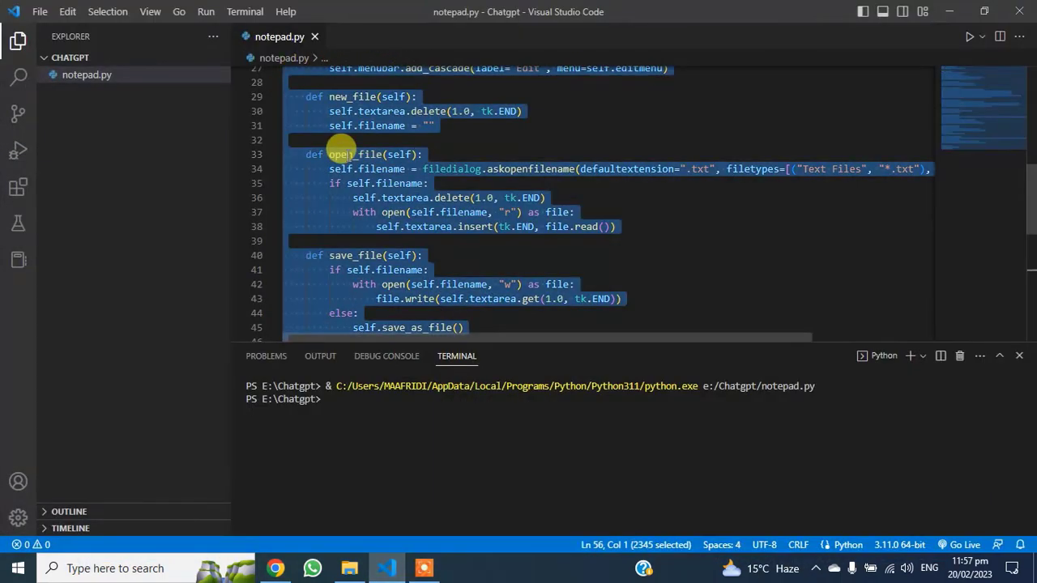
Run notepad.py to launch the blank Tkinter Notepad window with a File menu
key(Delete)
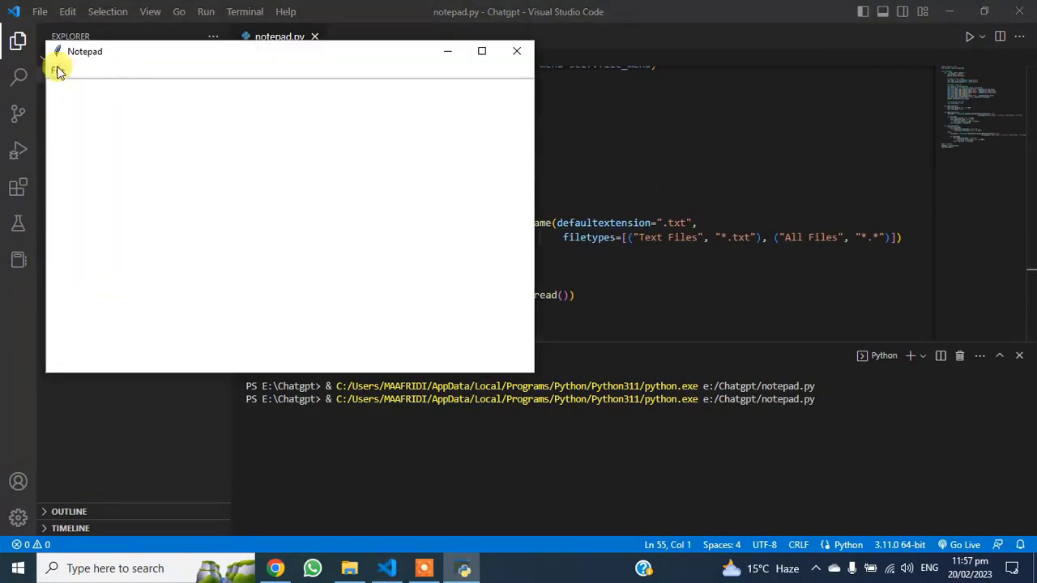
Type 'ldkfj;ldkfja;dlf' into the Notepad window's text area
click(57, 70)
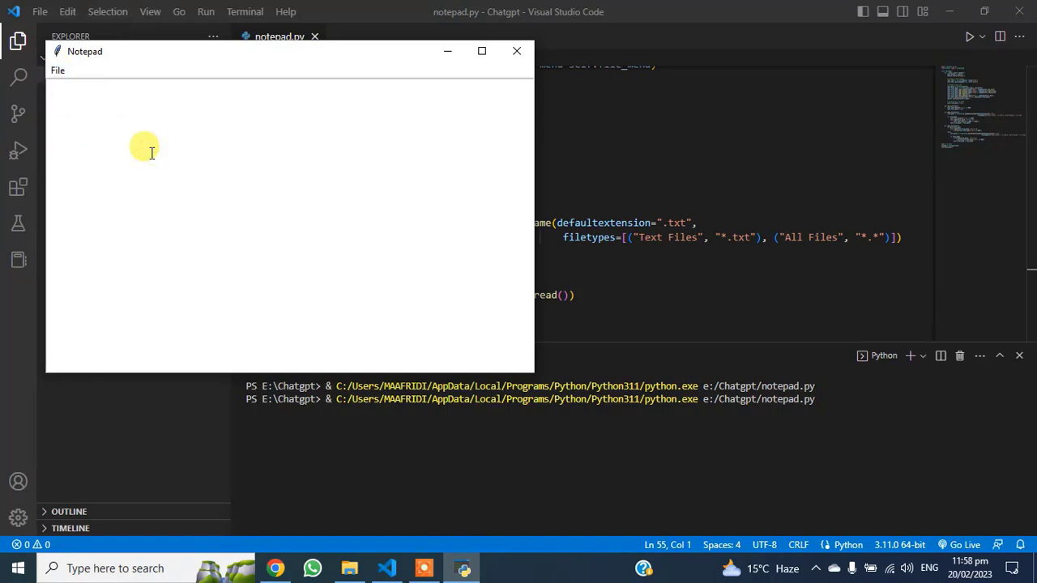
text(ldkfj;ldkfja;dlf)
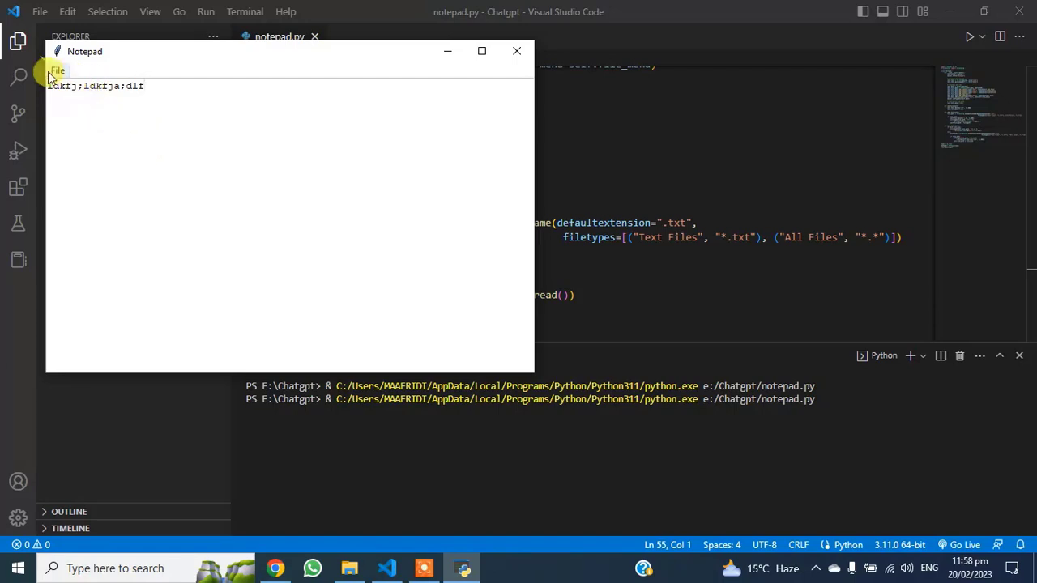